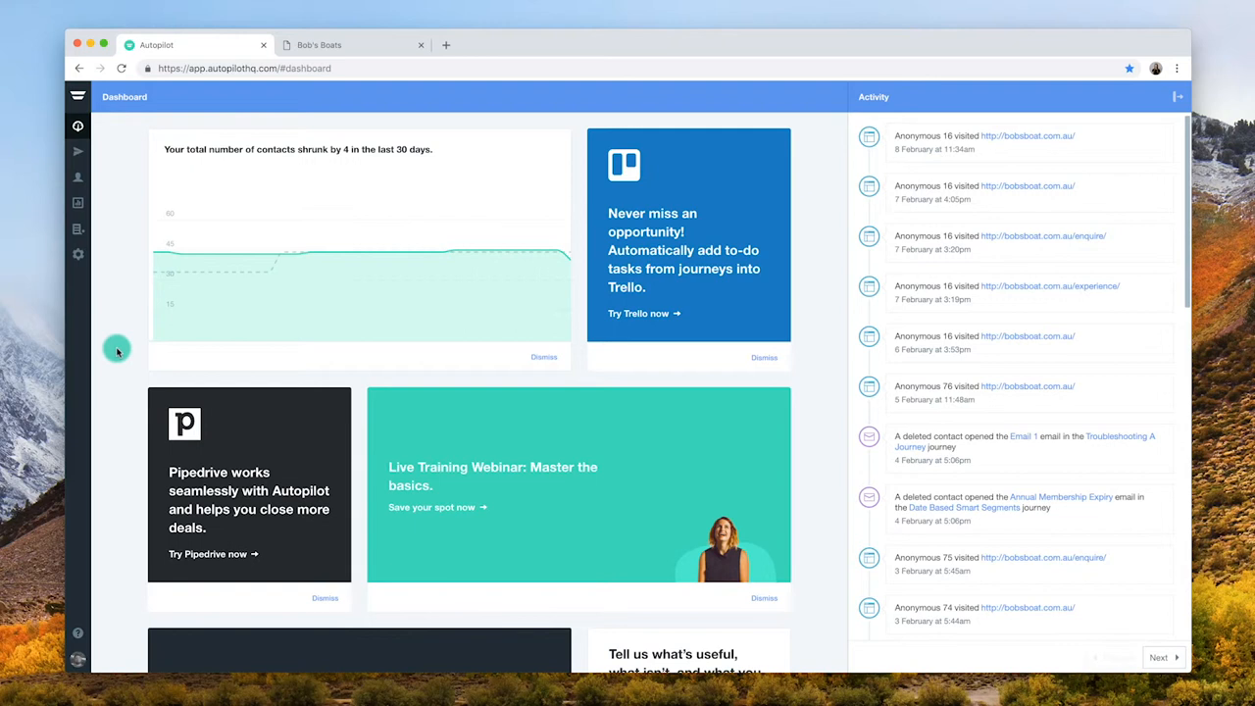
mouse_move(79, 153)
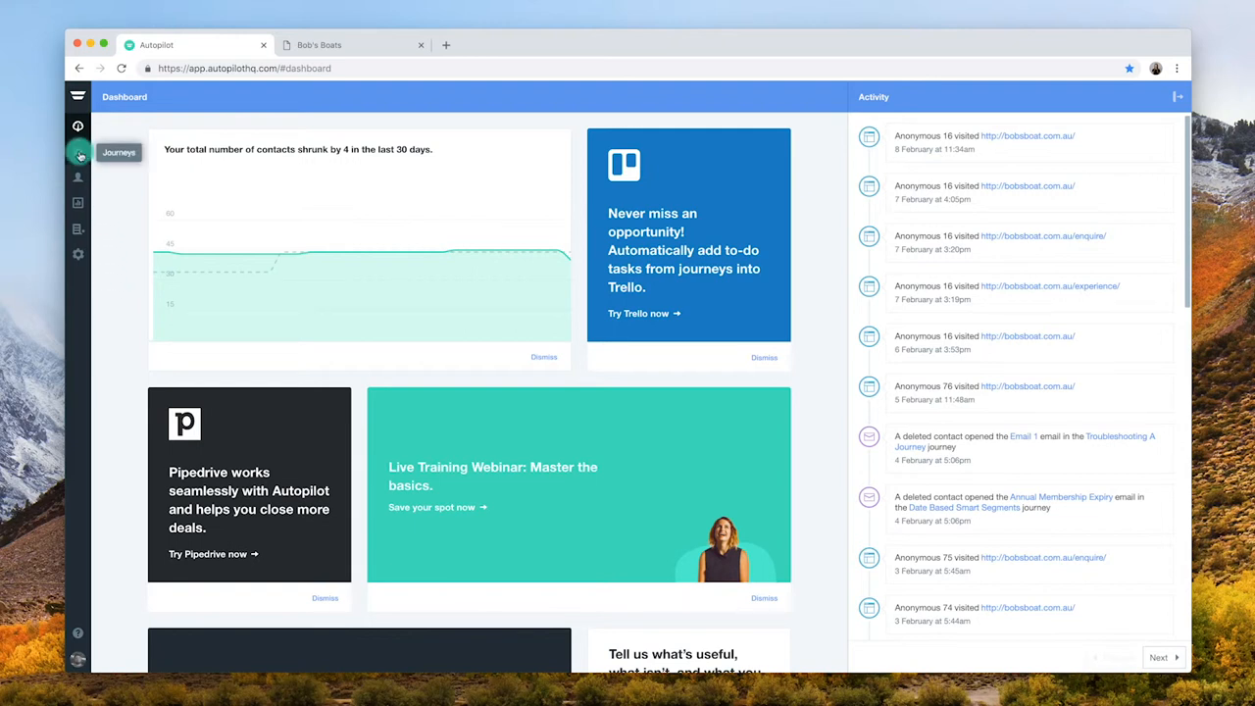
From Journeys, open the newsletter journey and select its Send Email shape for configuration.
left_click(78, 154)
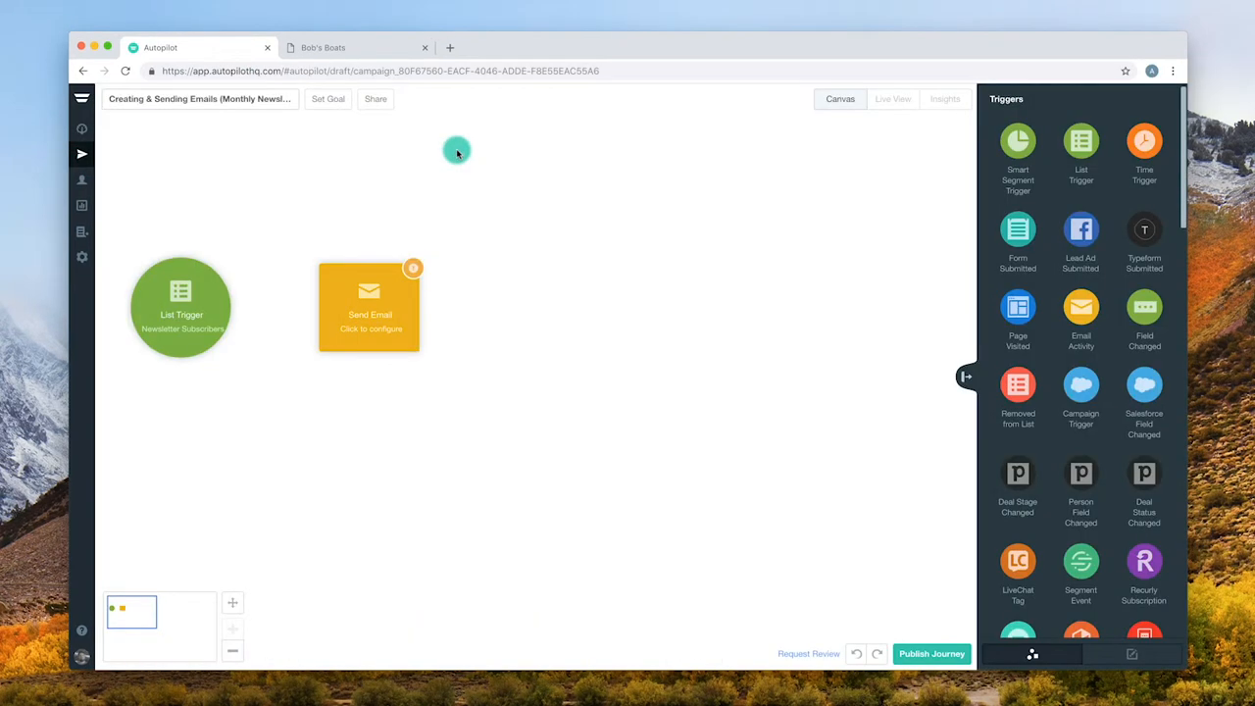
mouse_move(444, 187)
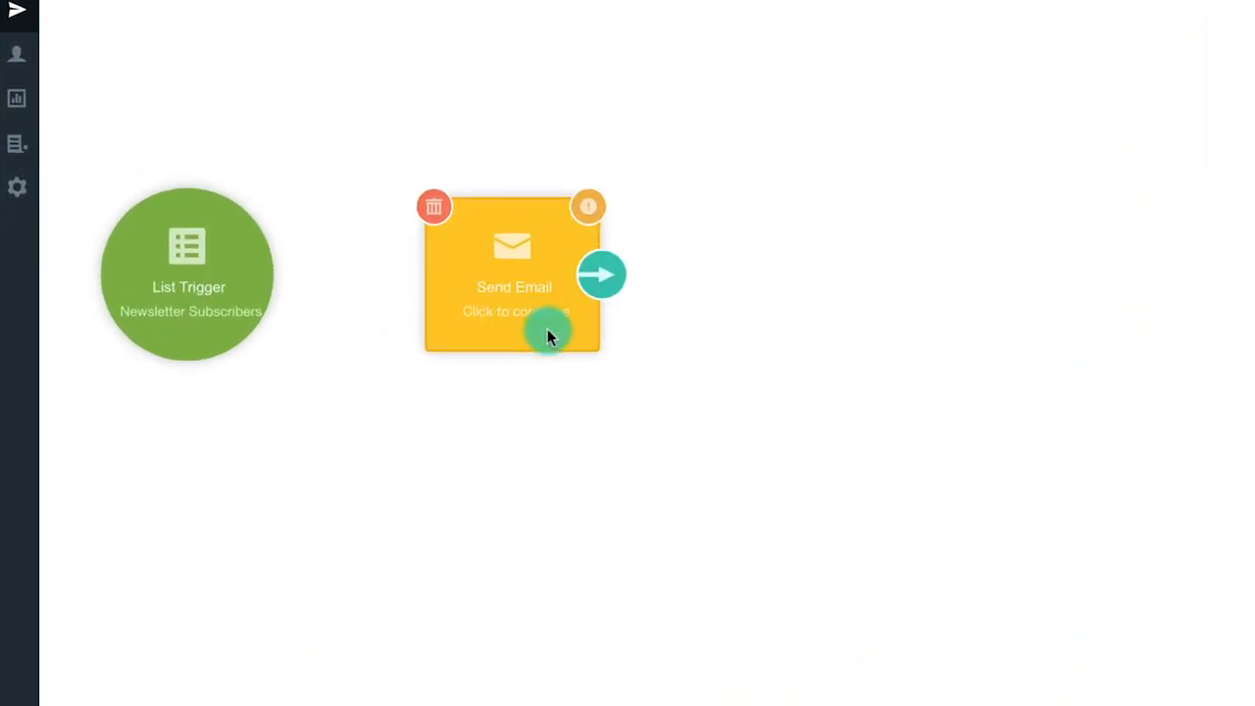
left_click(514, 275)
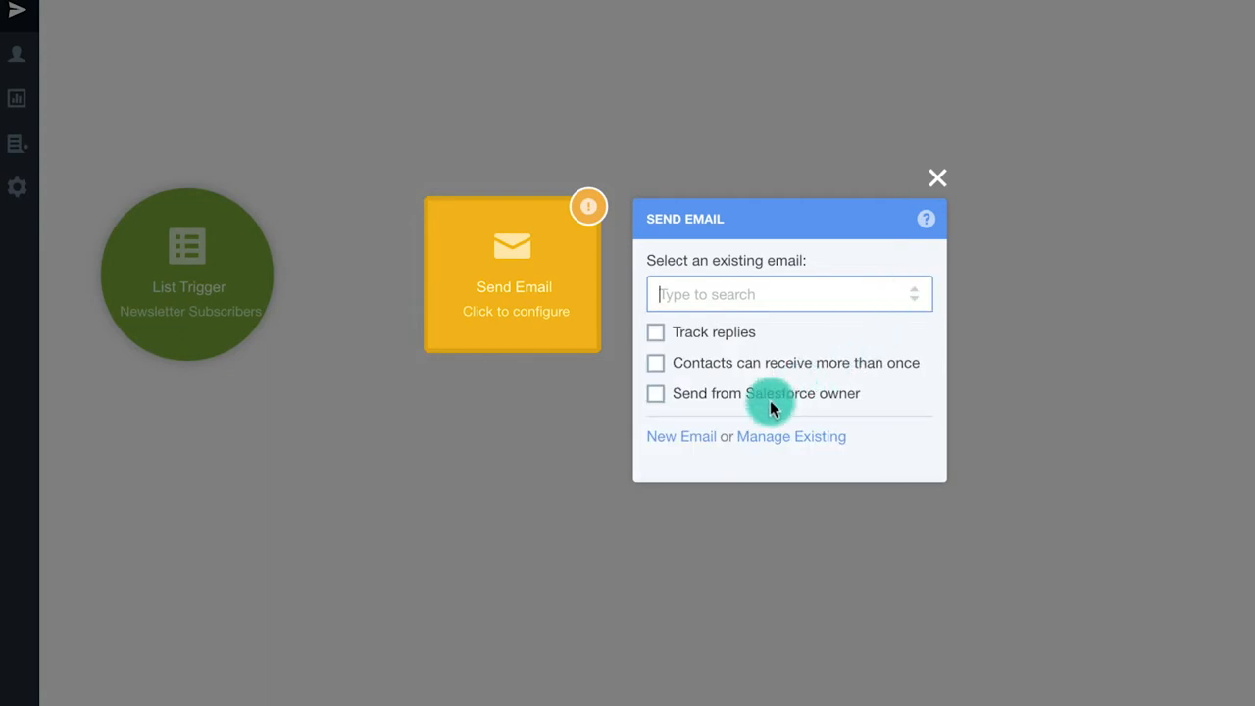
Create a new email named 'Bob's Monthly Newsletter' that starts from a template.
left_click(681, 436)
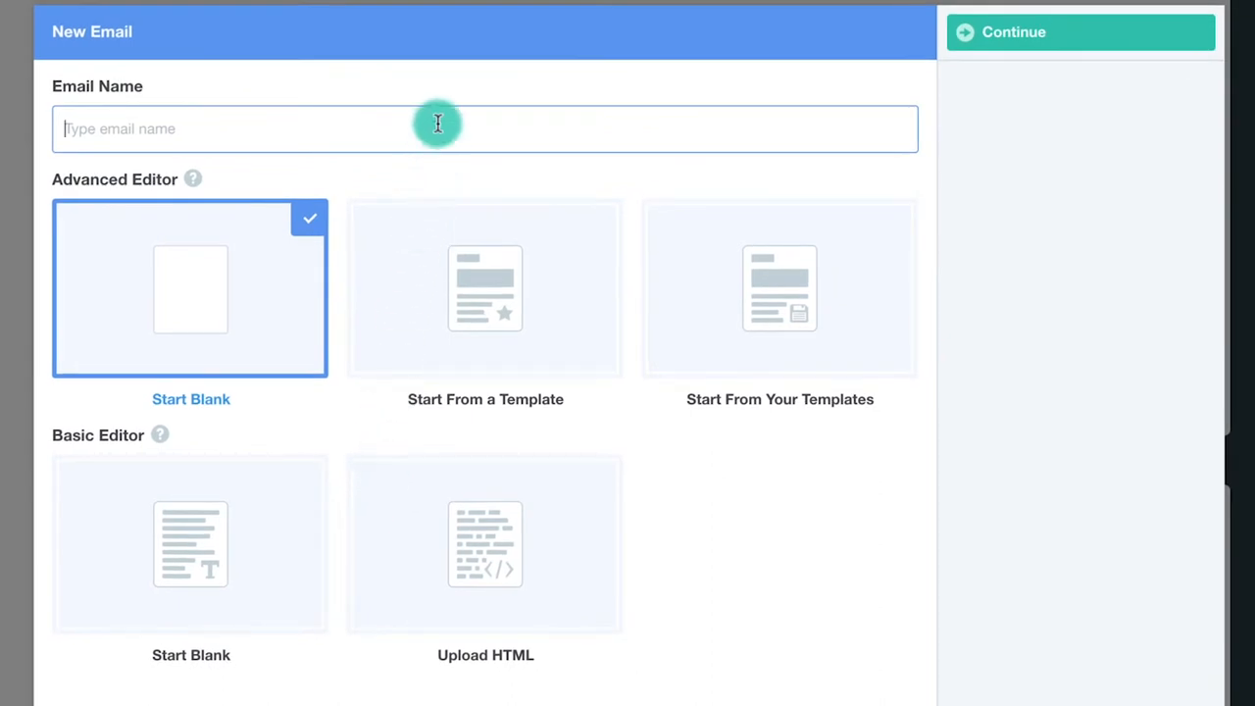
type("Bob's Mon")
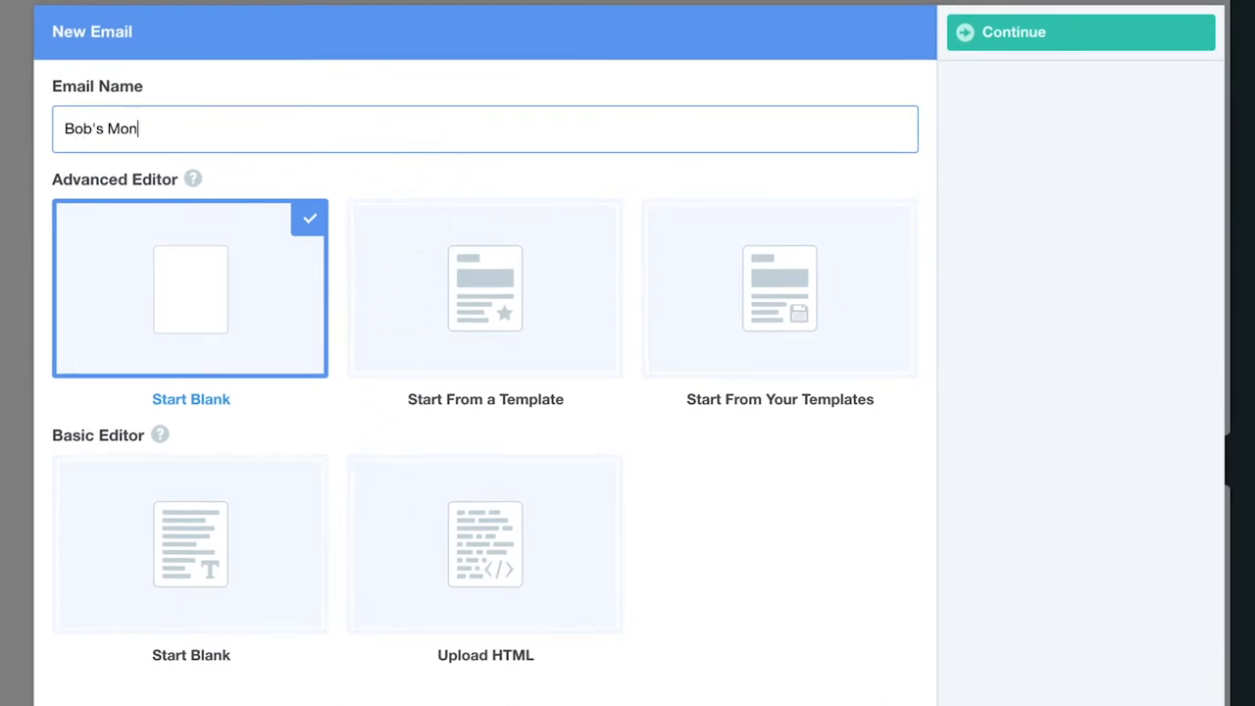
type("thly Newsletter")
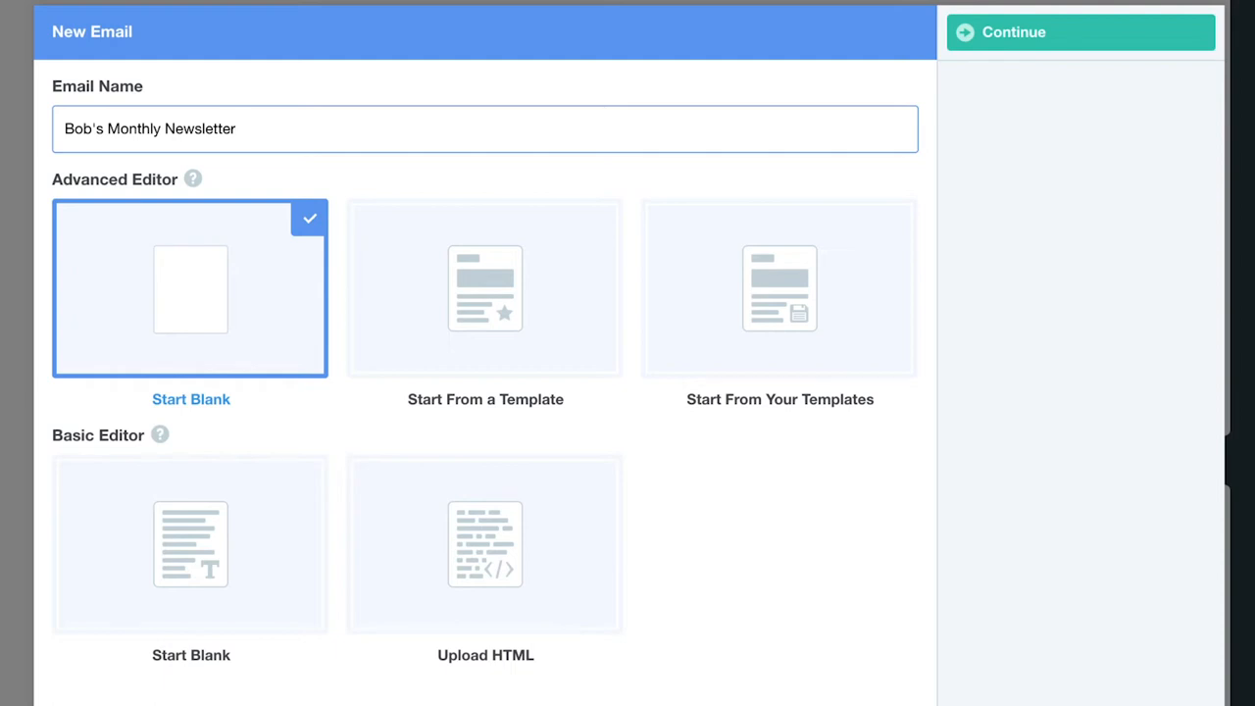
left_click(485, 287)
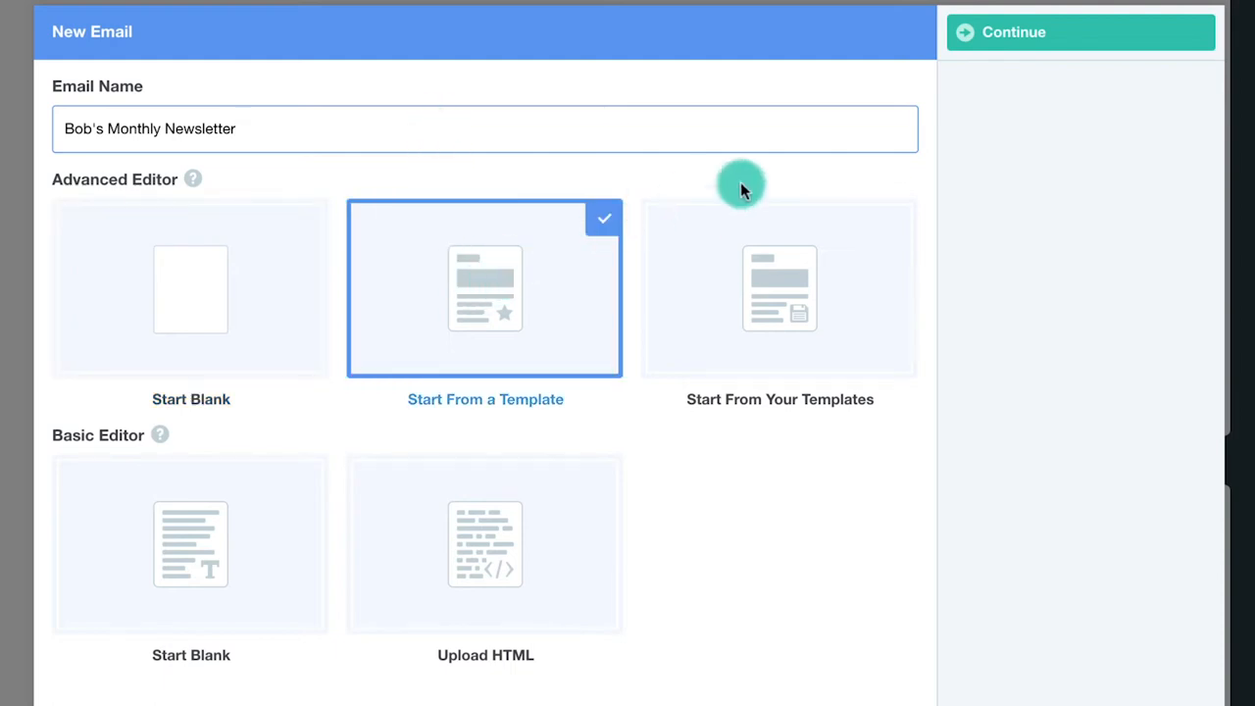
Choose the Announcement template and load it into the email composer.
left_click(1079, 33)
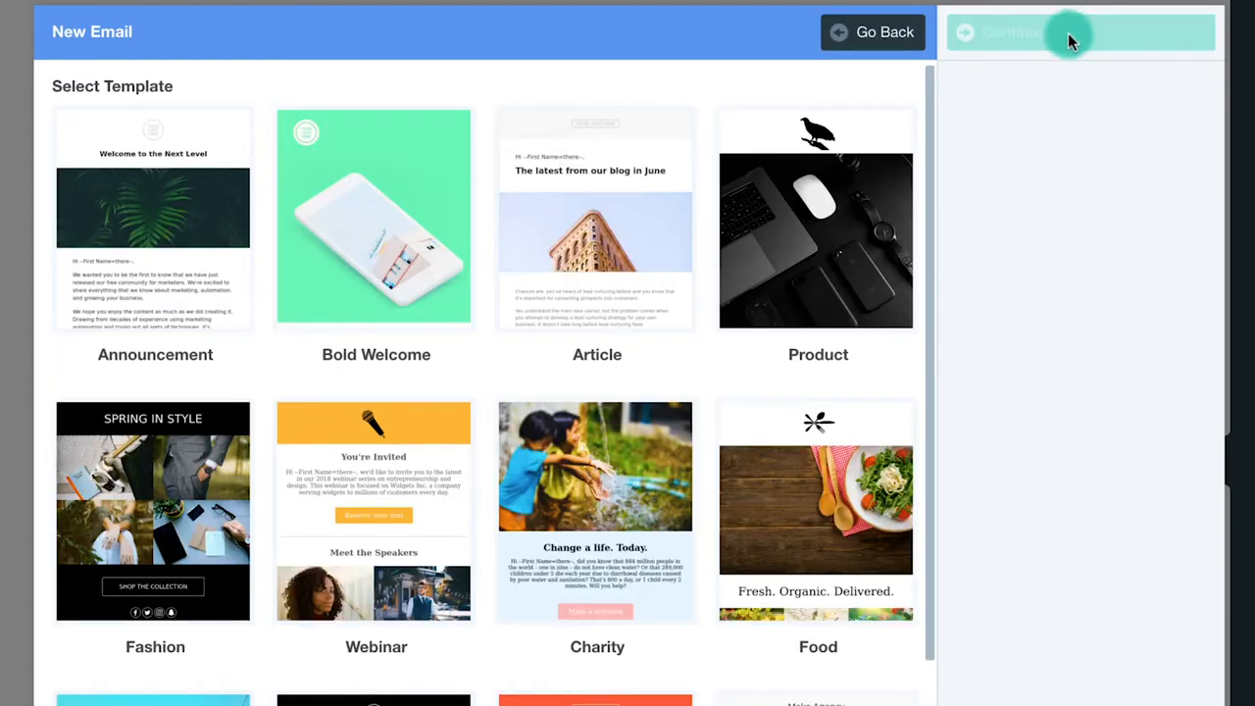
left_click(153, 217)
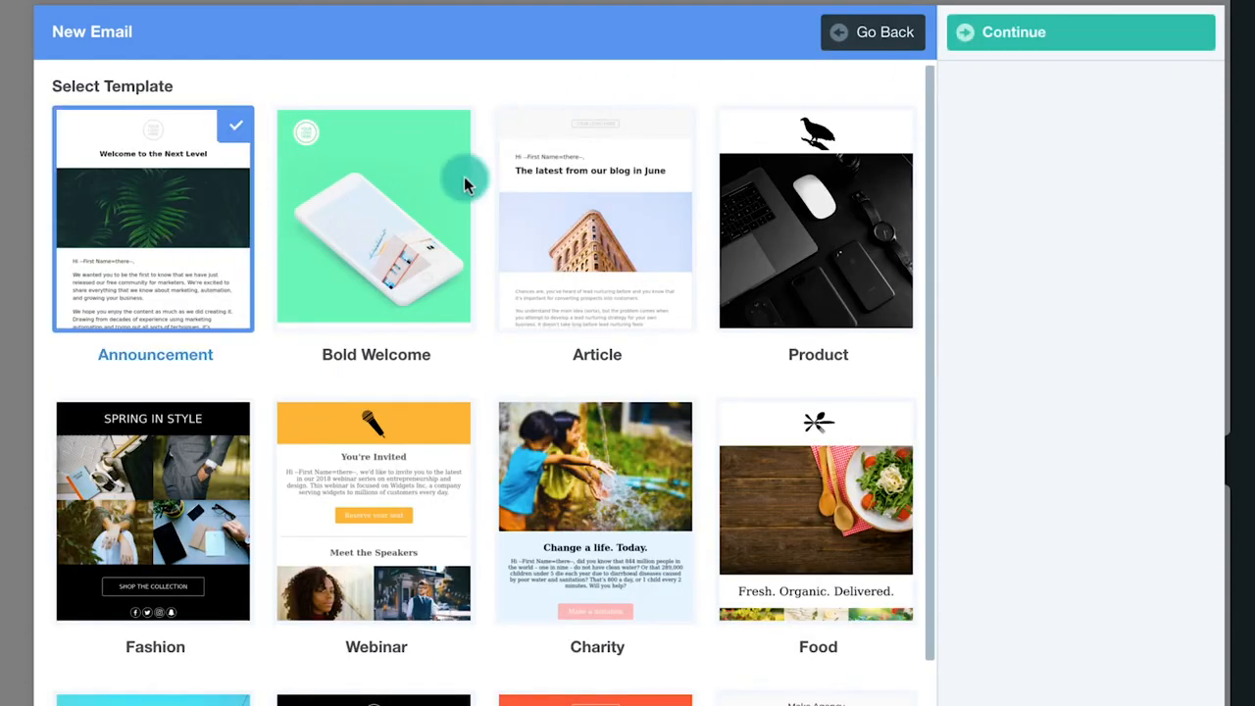
left_click(1080, 31)
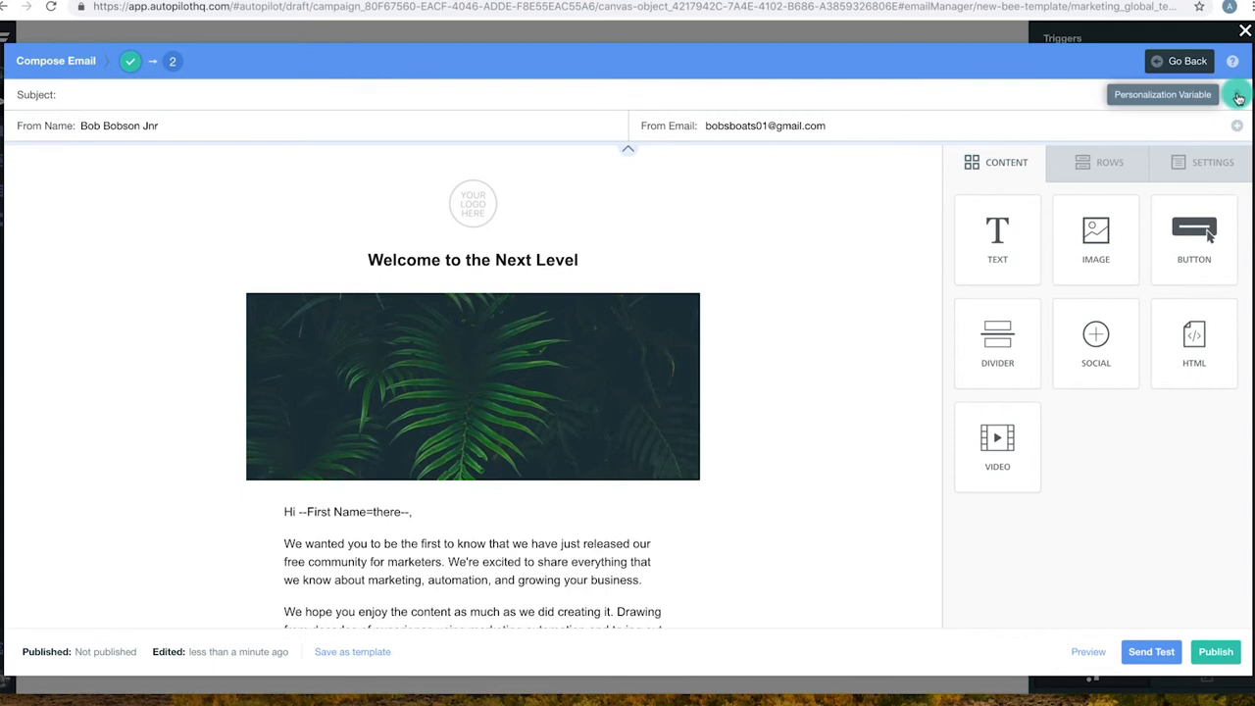
Set subject to '--First Name-- Check out Bob's Monthly Newsletter!' and the logo to bob.png.
left_click(1238, 95)
type("--First Name-- Check out Bob's")
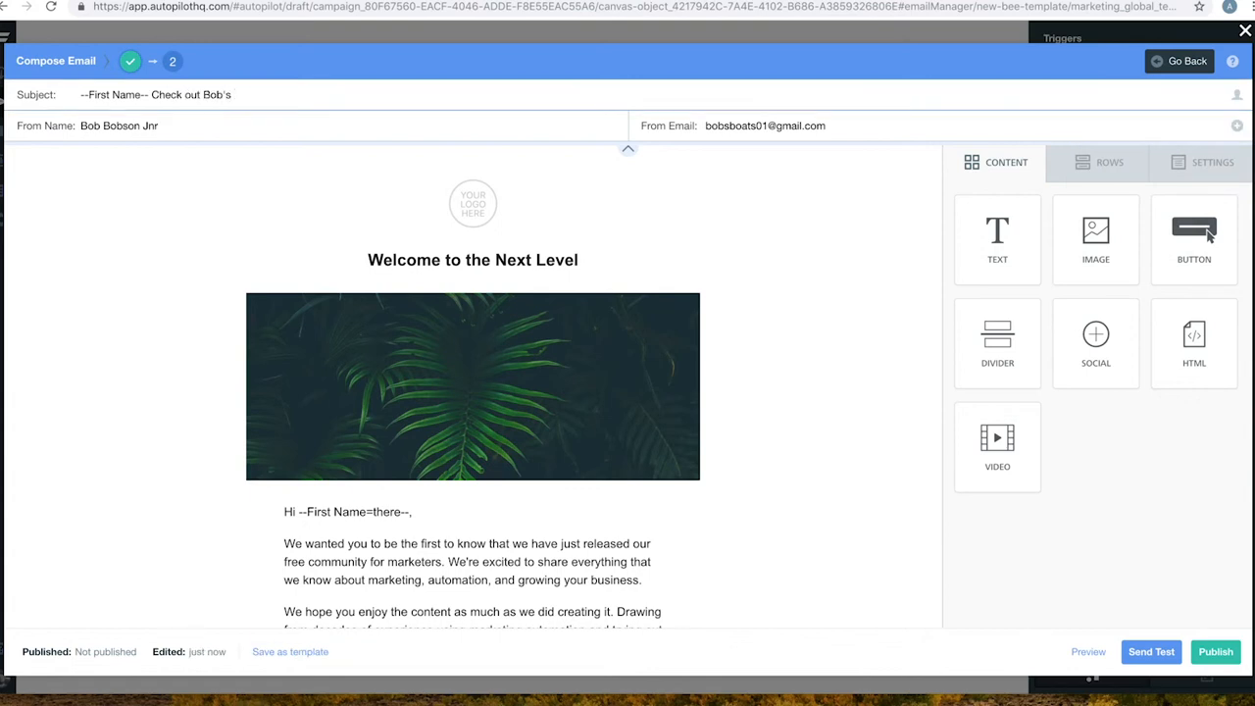
type("Monthly Newsletter")
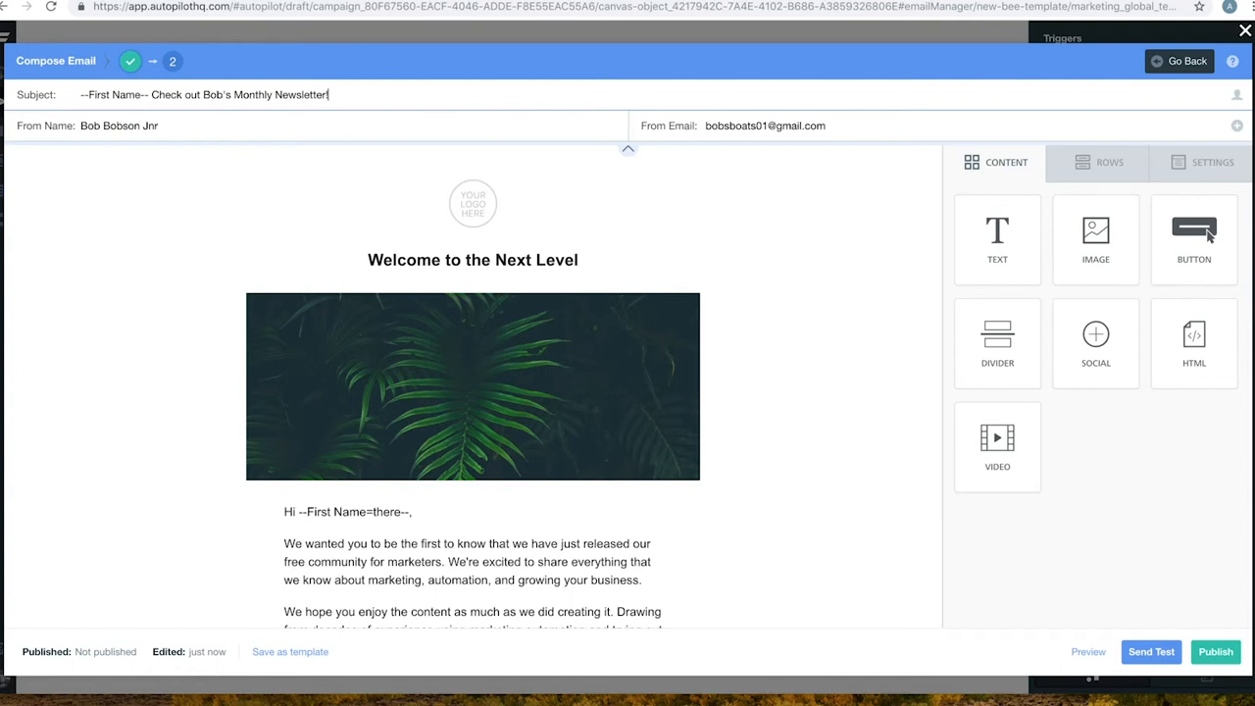
left_click(473, 203)
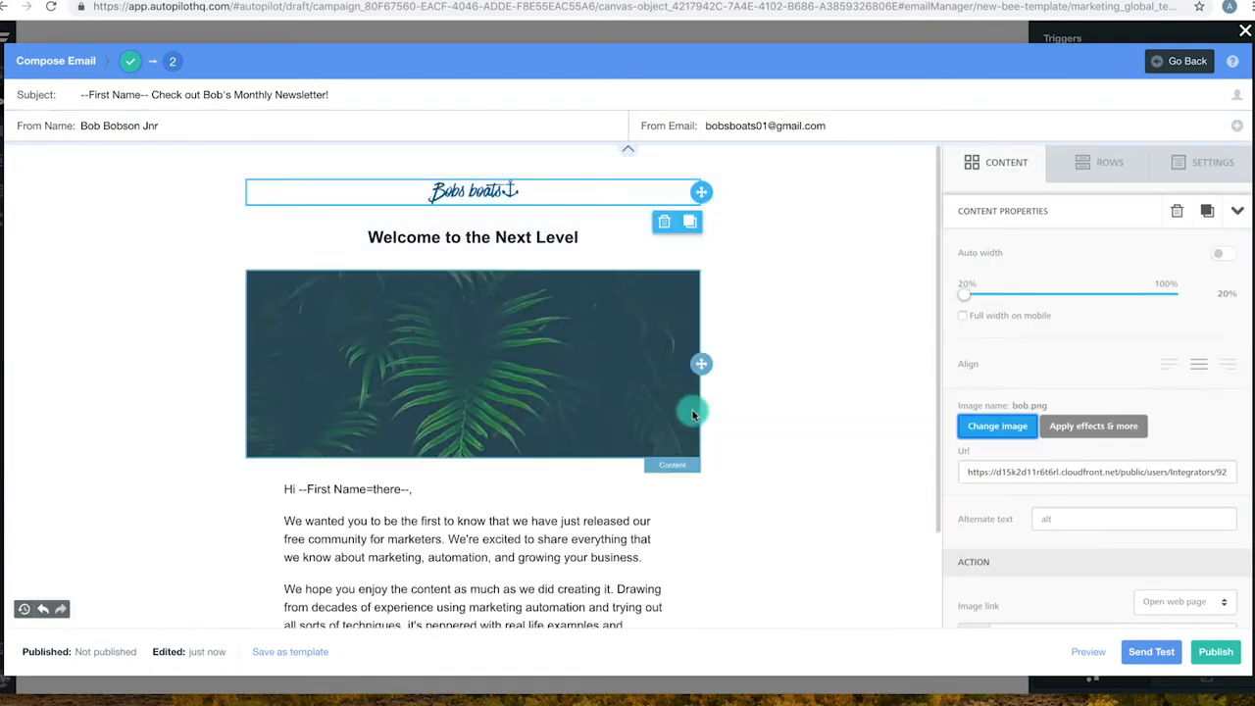
Use the boat-daytime hero image, title it 'Bob's Newsletter for October!', and rewrite the greeting.
left_click(997, 426)
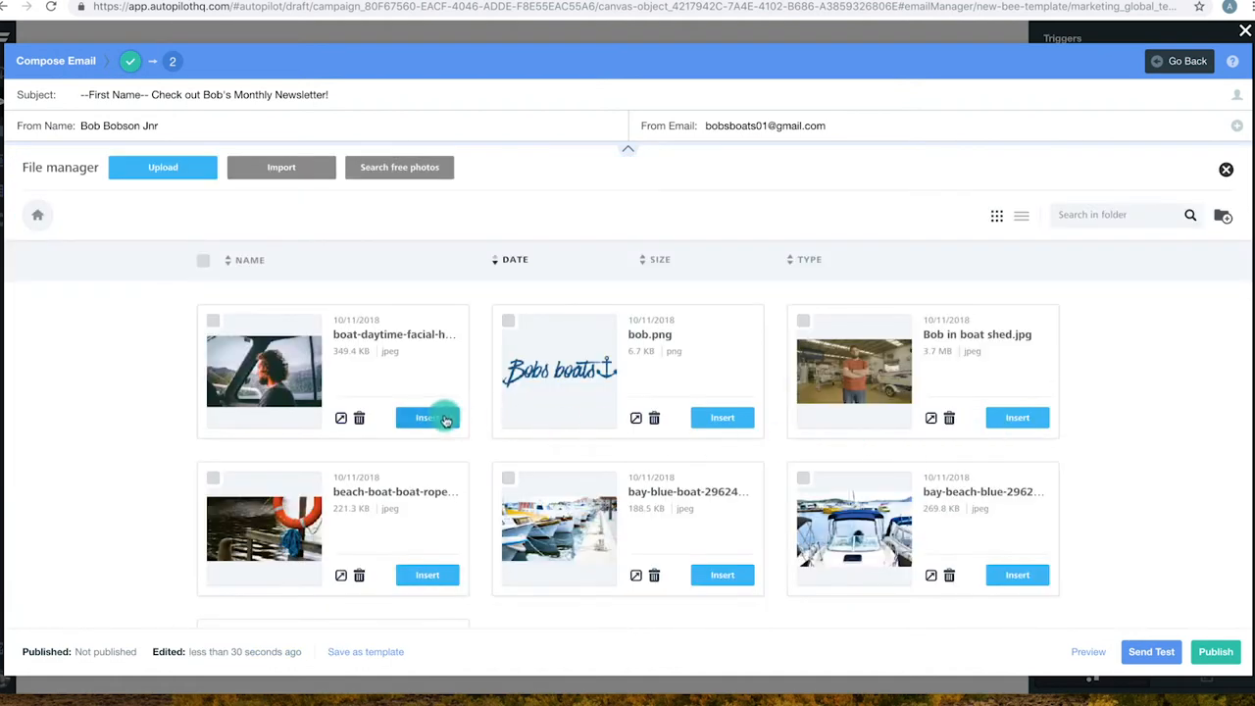
left_click(426, 418)
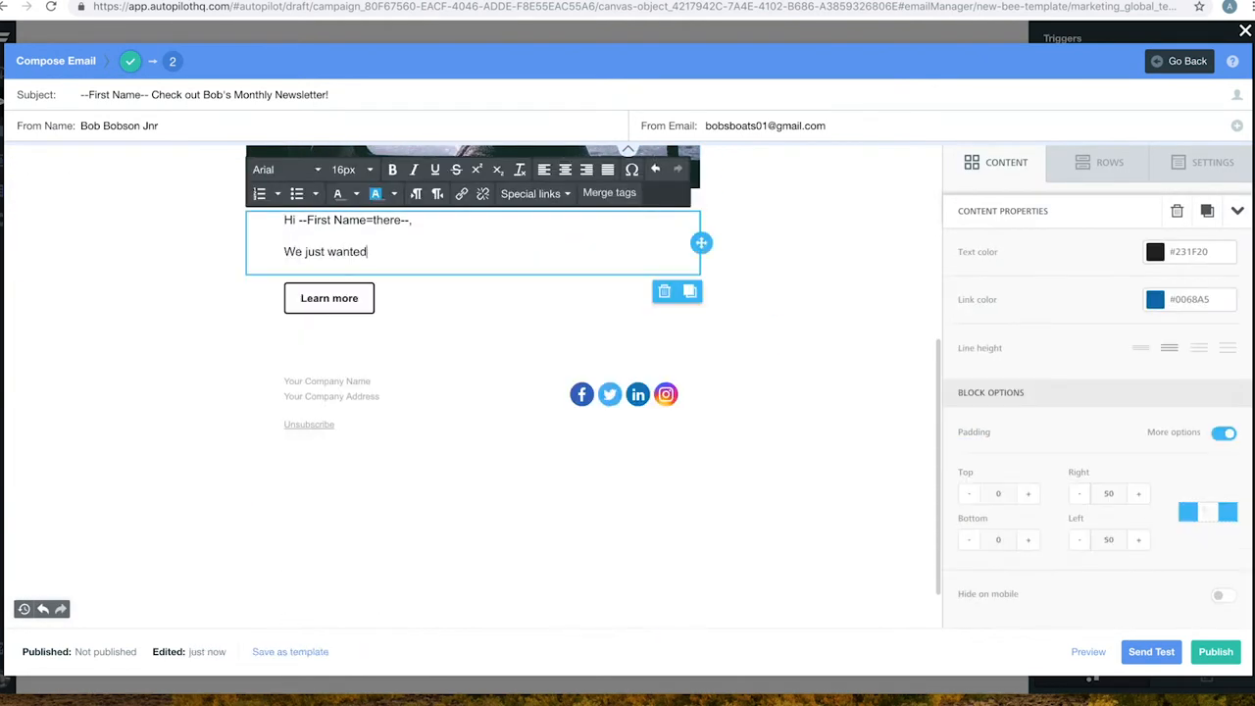
type("to get in touch to let you know about Bob's latest newsletter! This month we had the pleasure of havin")
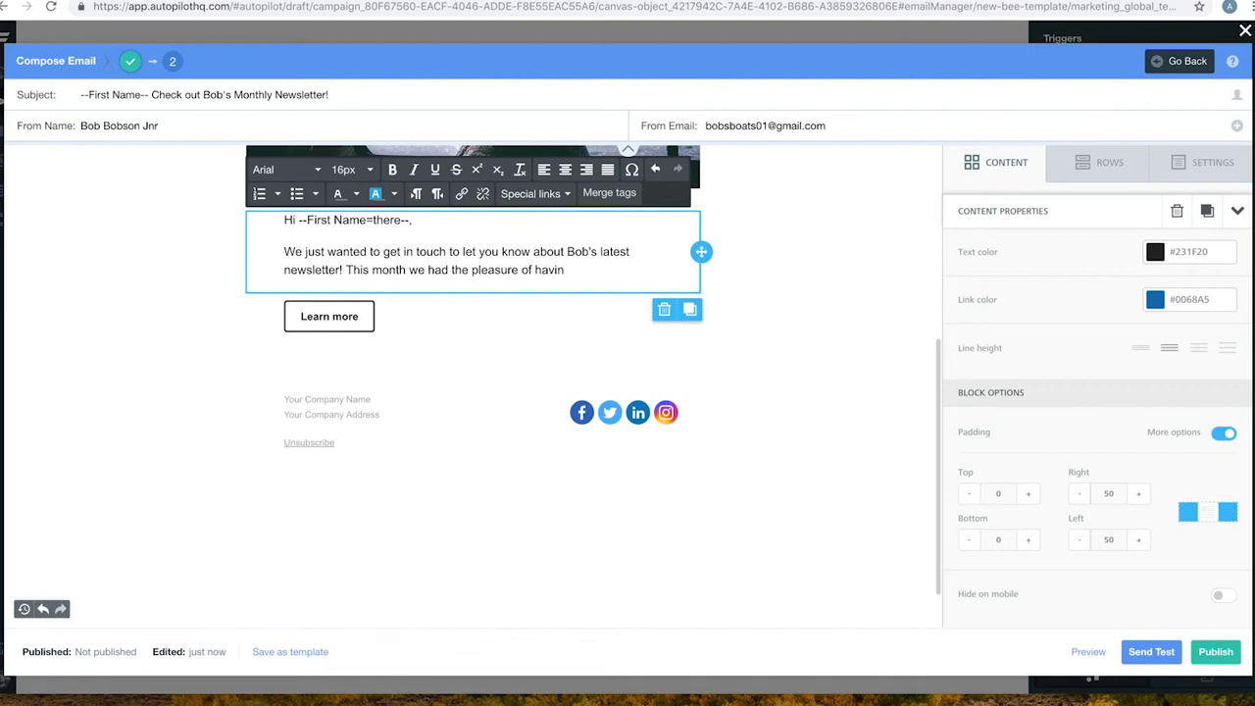
type("having Shane Sailor from Sea Ships join us at our Bob-B-Q! Be sure to check out the photo")
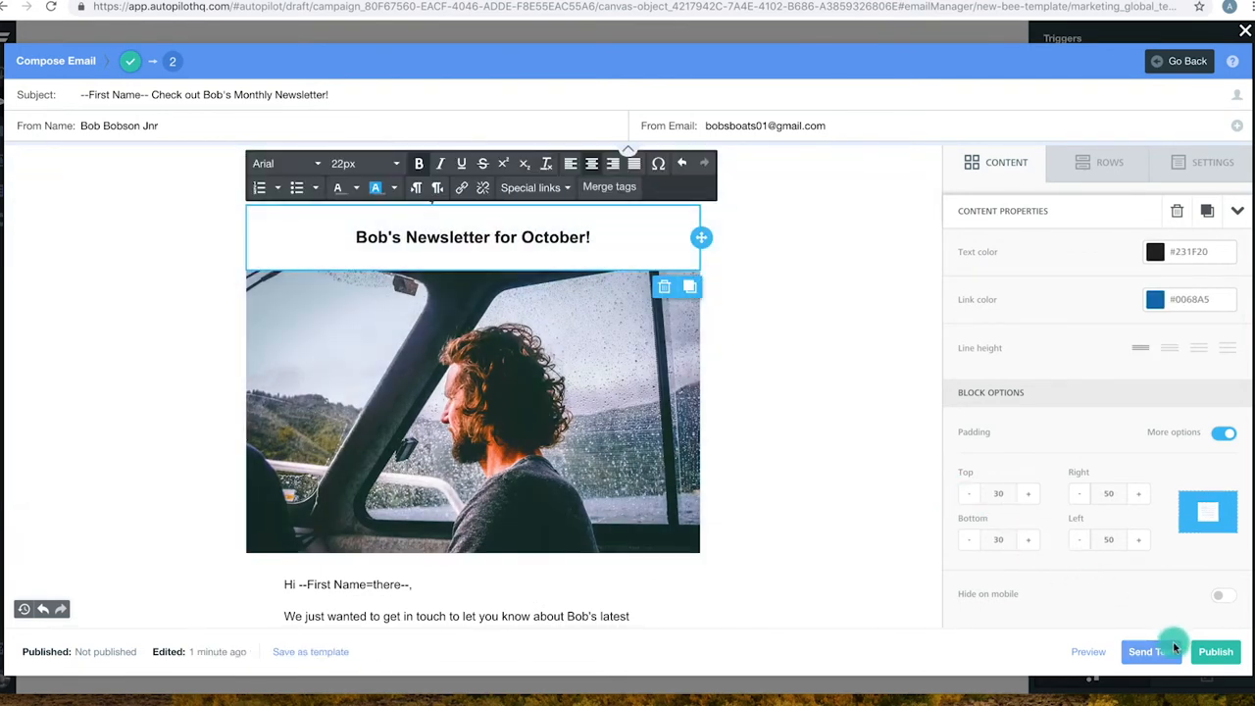
Send a test of the newsletter personalized with a Random Contact.
left_click(1147, 651)
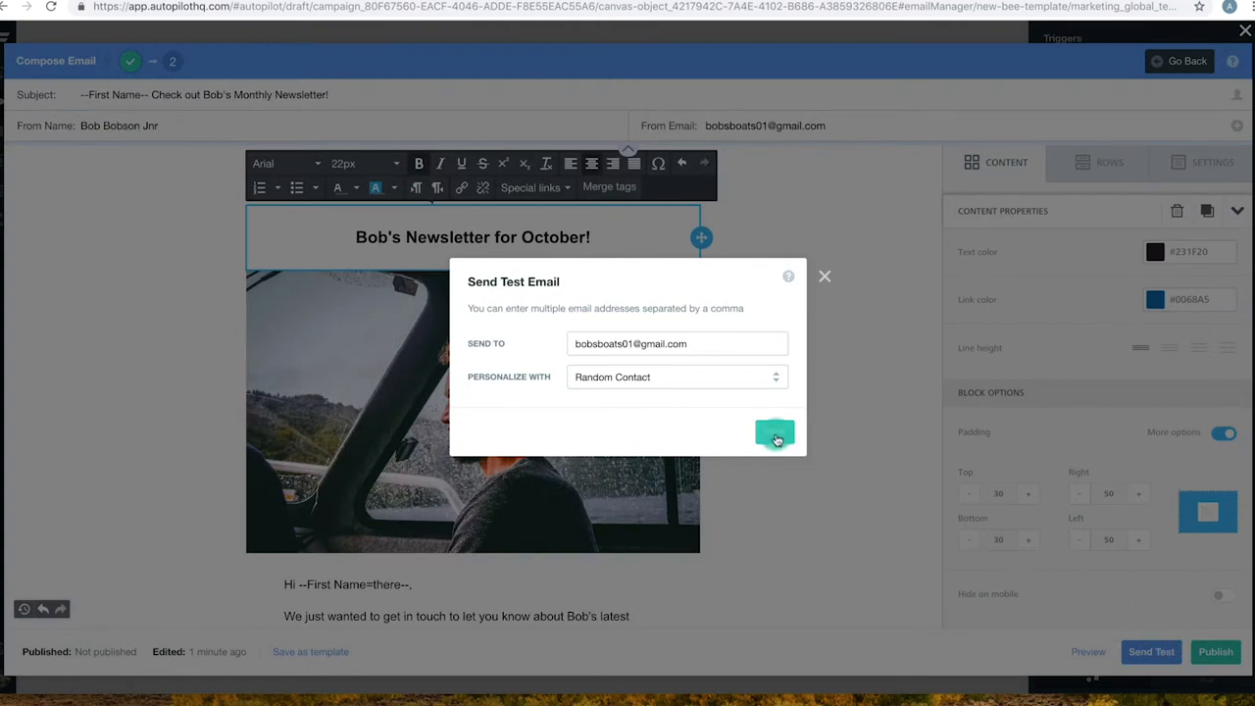
left_click(775, 435)
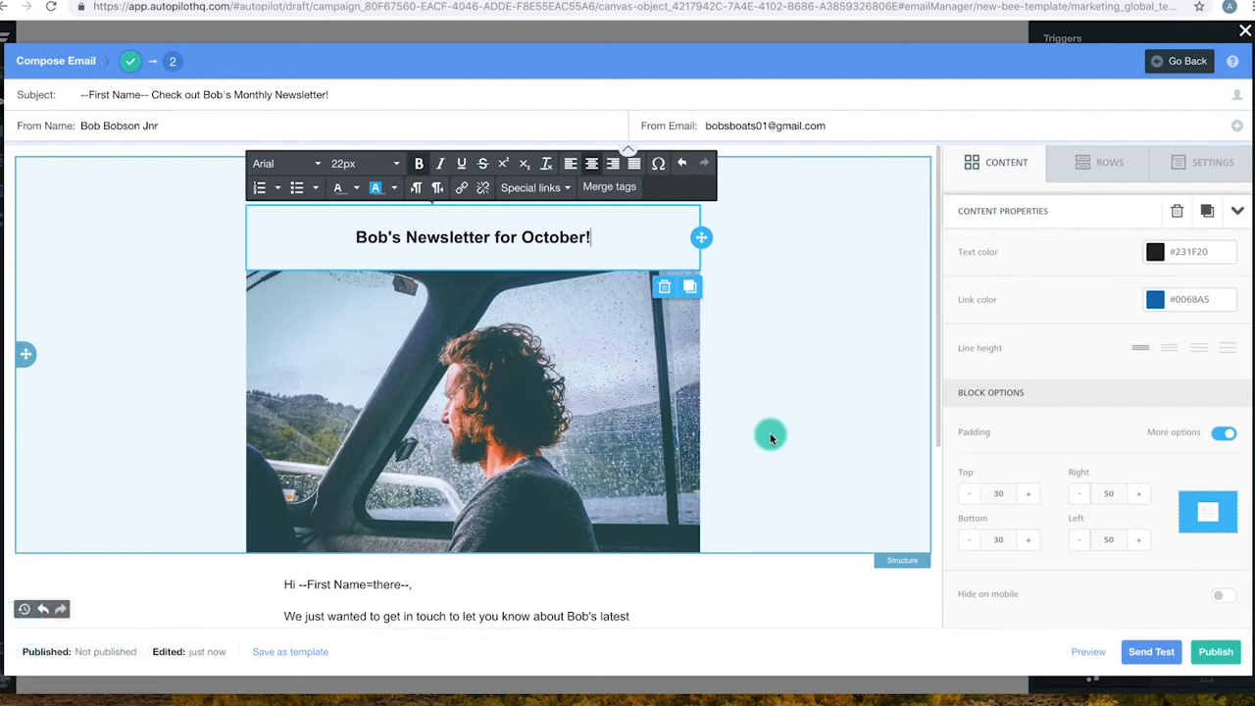
mouse_move(773, 436)
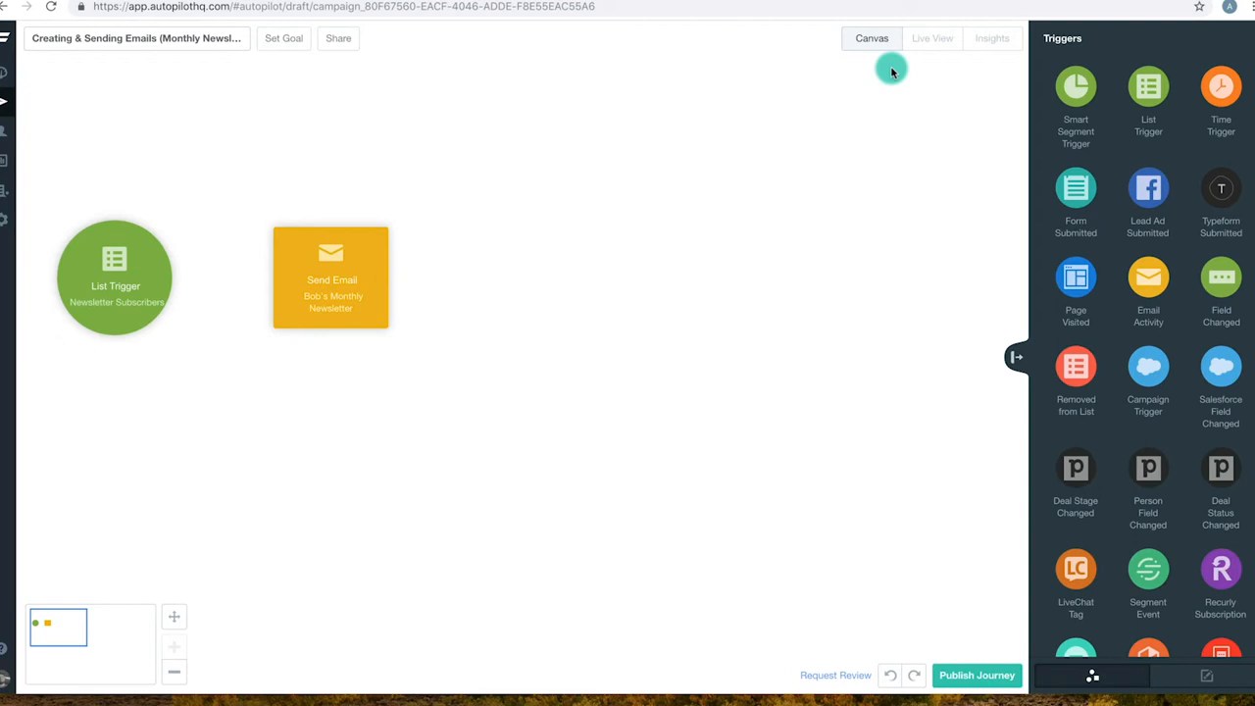
mouse_move(429, 165)
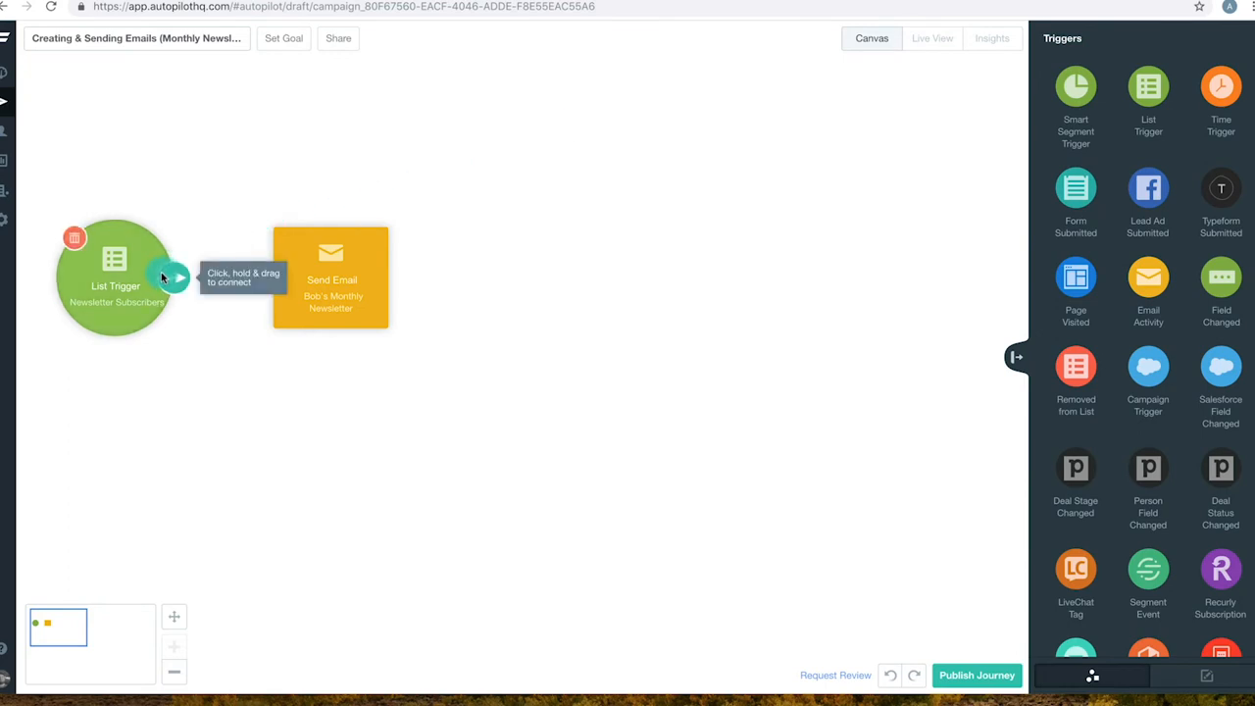
Link the Newsletter Subscribers List Trigger to the Bob's Monthly Newsletter Send Email shape.
left_click_drag(175, 278, 289, 277)
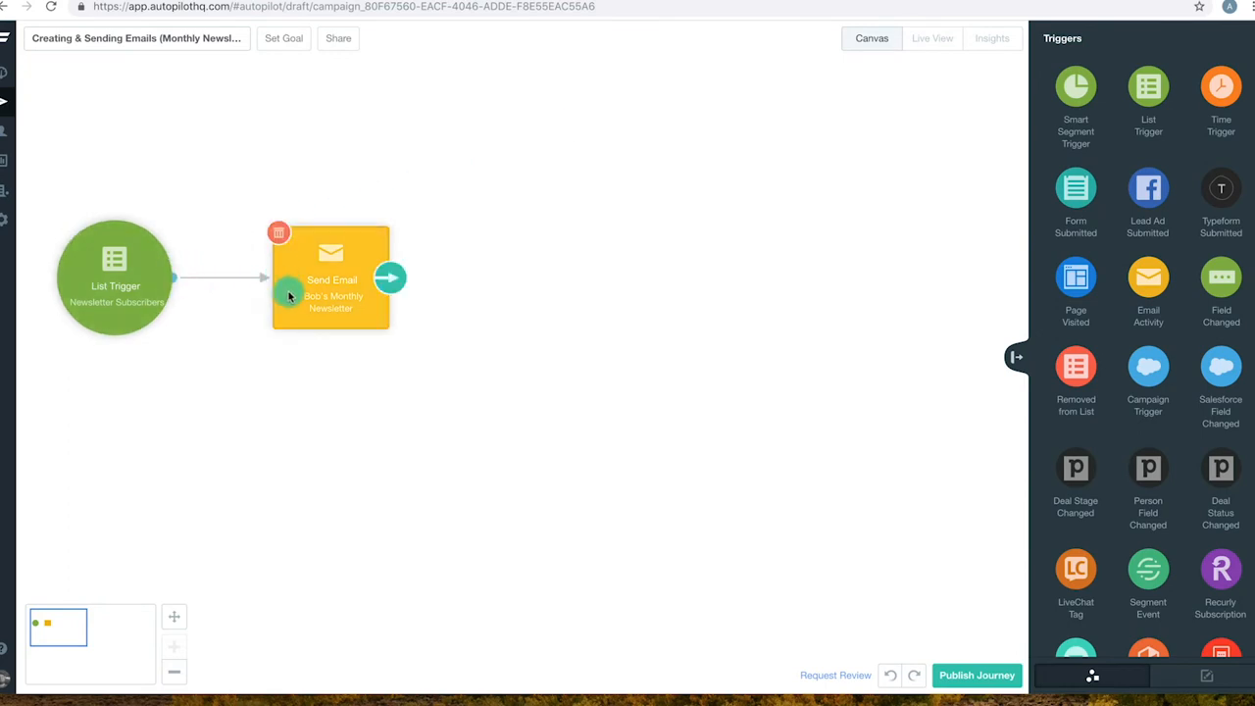